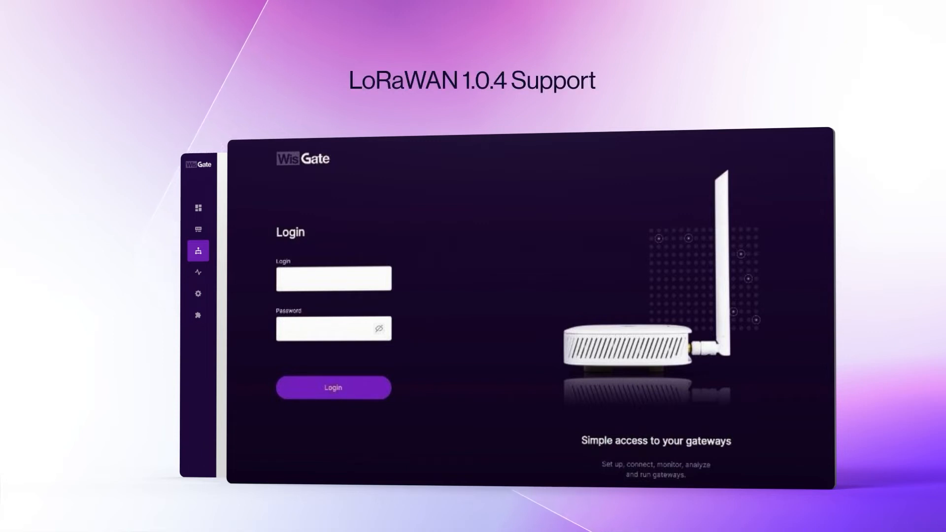
- Show the Extension gallery with installable add-ons such as OpenVPN, Firewall and DDNS
click(195, 330)
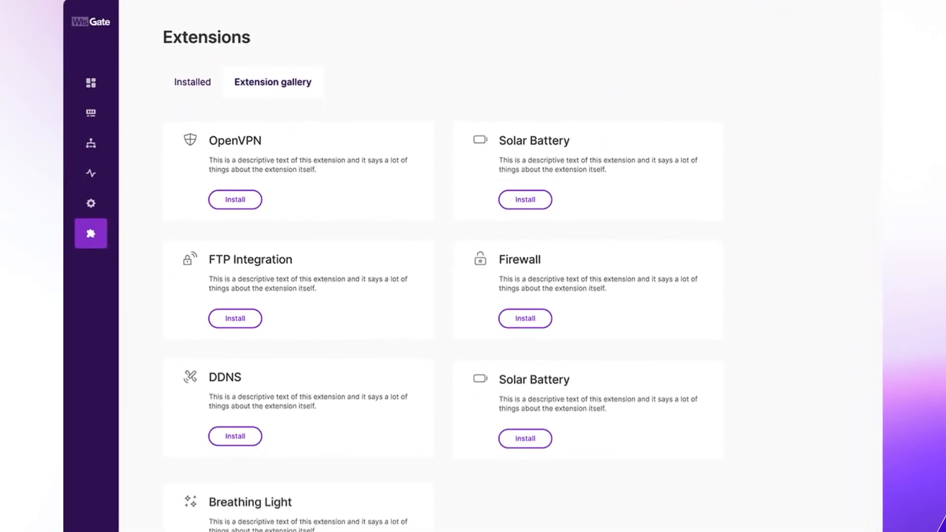
scroll(down, 3)
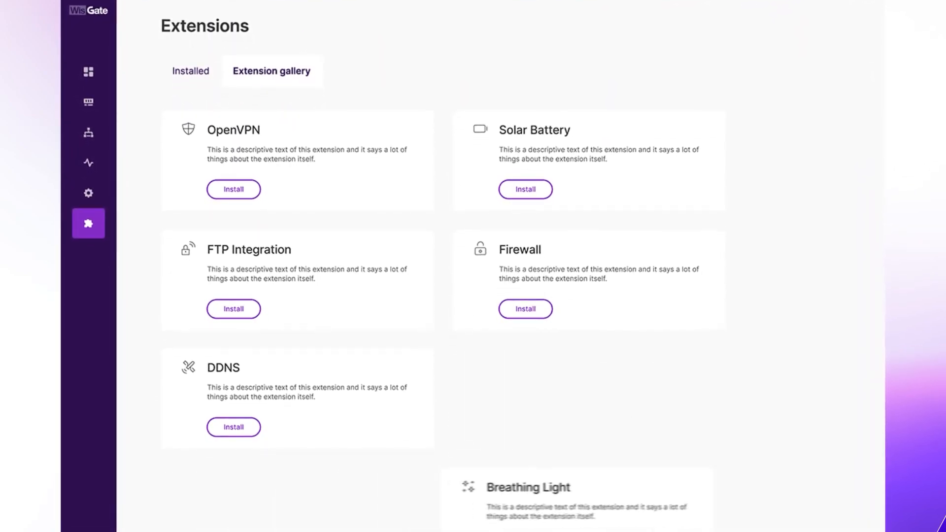
scroll(down, 3)
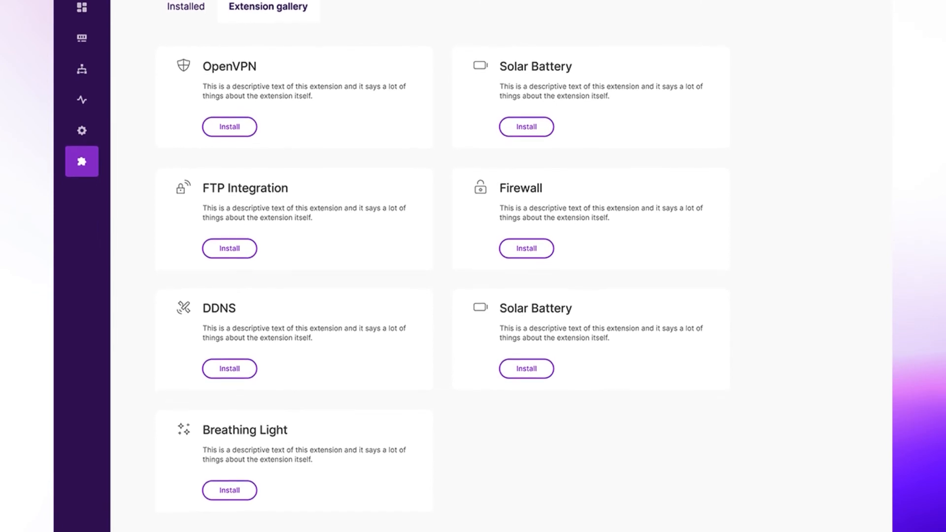
scroll(down, 3)
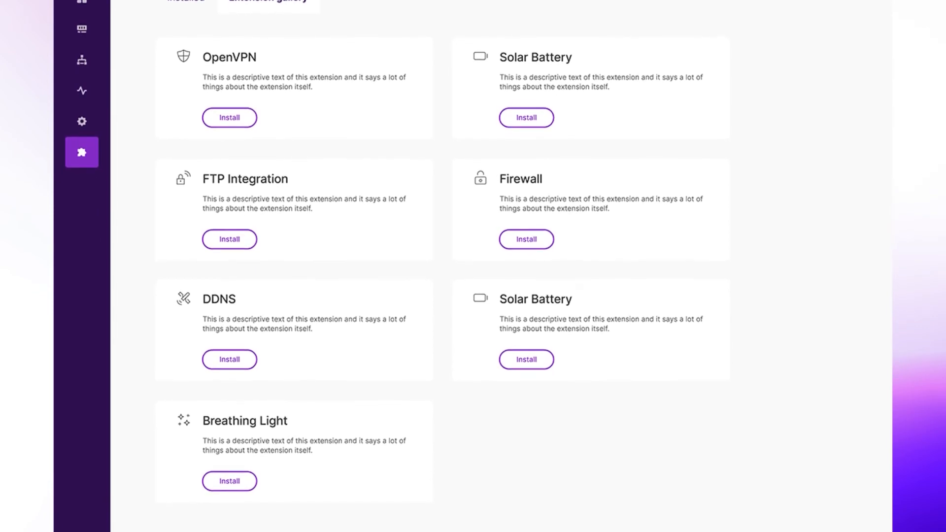